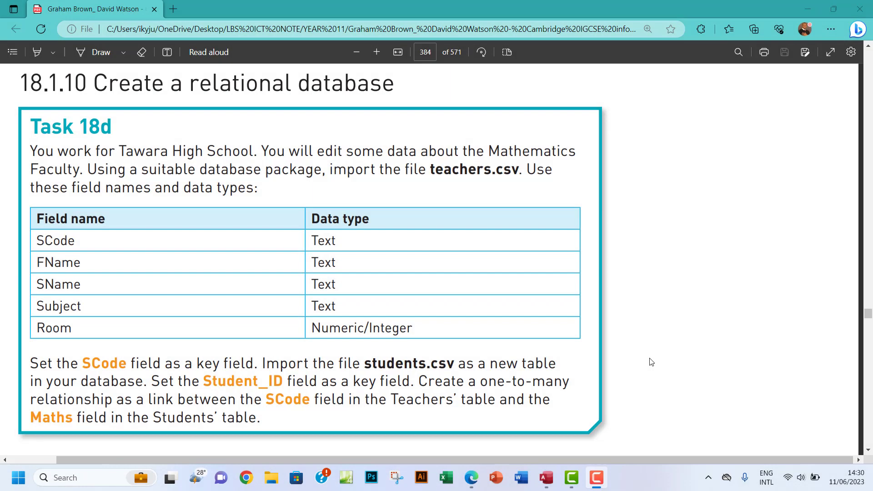
mouse_move(654, 358)
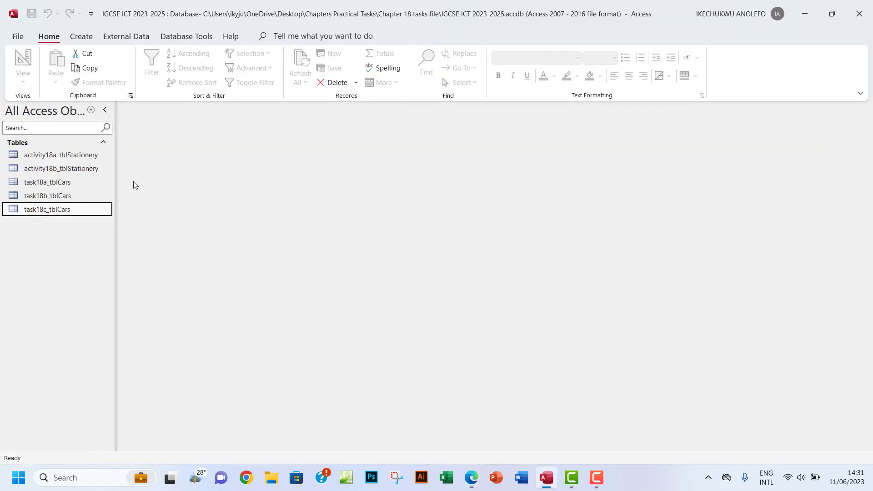
Start a text-file import of teachers.csv from the IGCSE ICT source files folder into a new table
left_click(125, 36)
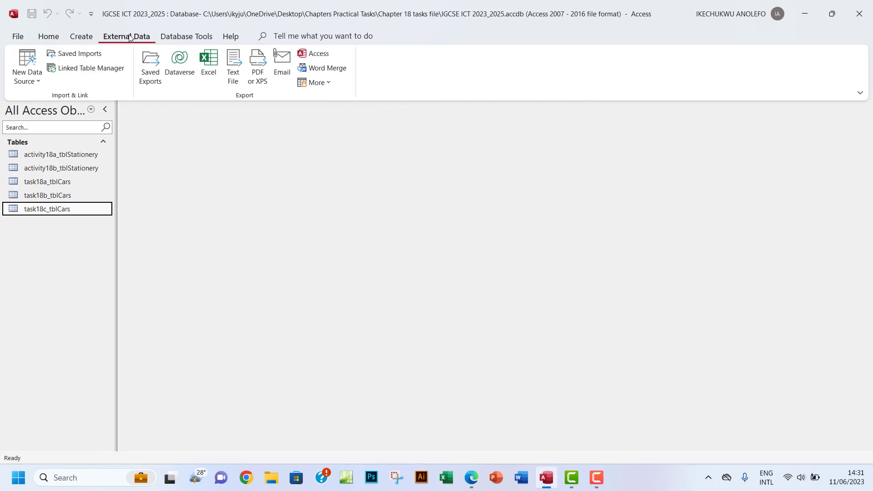
left_click(27, 66)
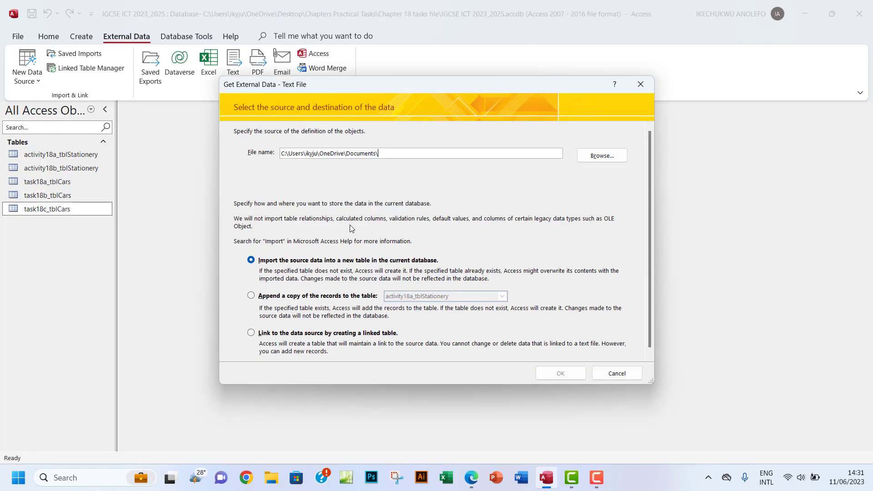
left_click(600, 156)
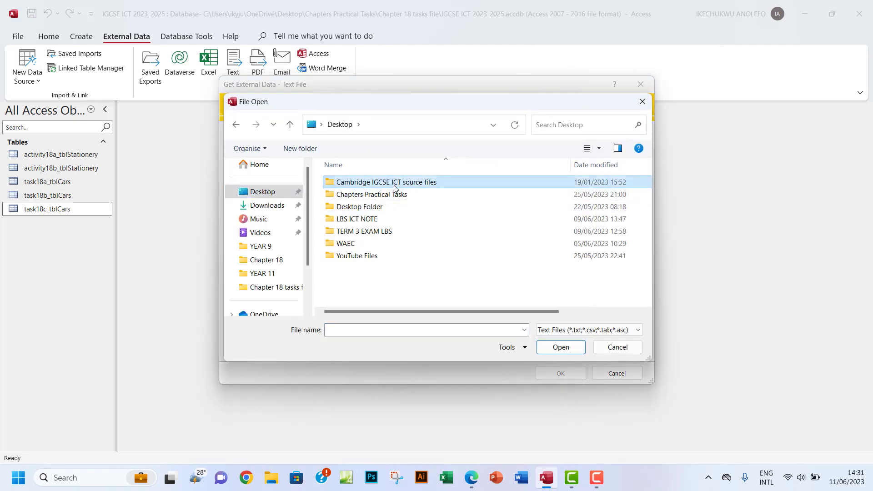
double_click(386, 182)
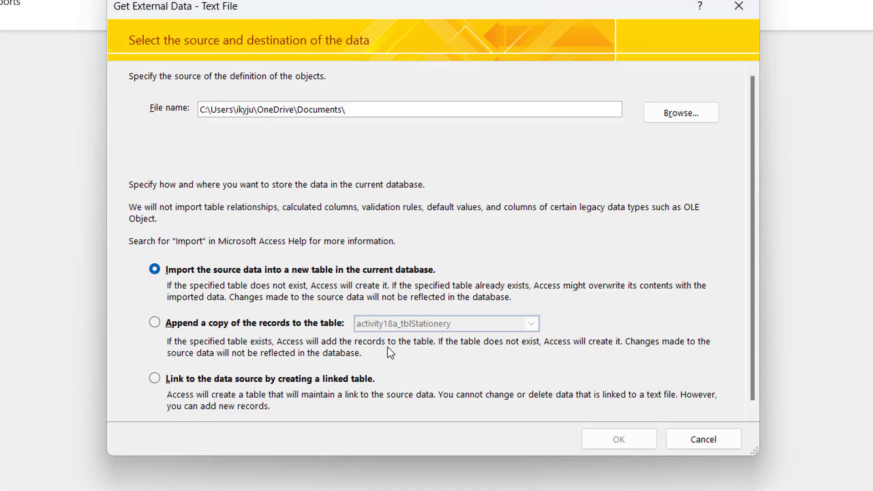
left_click(618, 438)
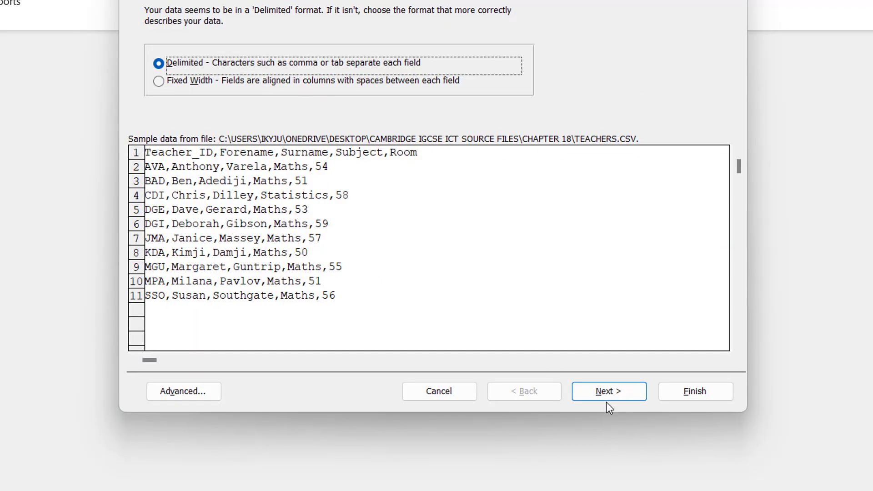
Use teachers.csv's first row as field names and advance to the primary key page
left_click(608, 391)
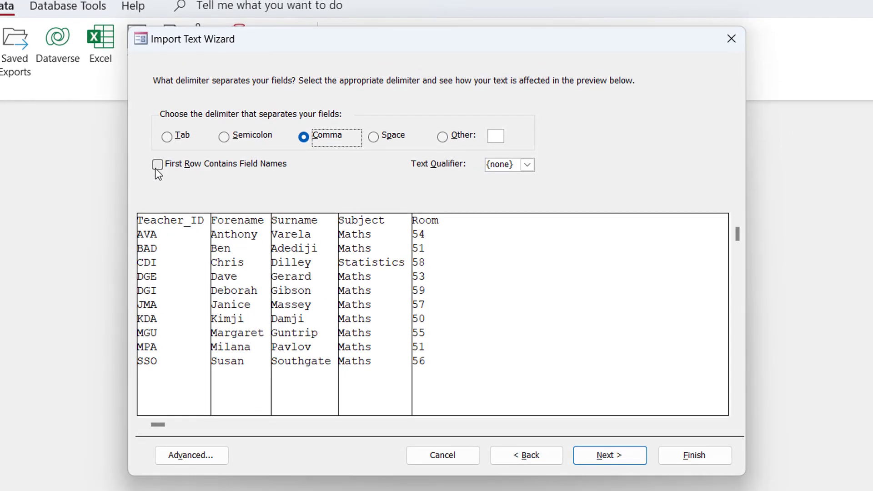
left_click(158, 163)
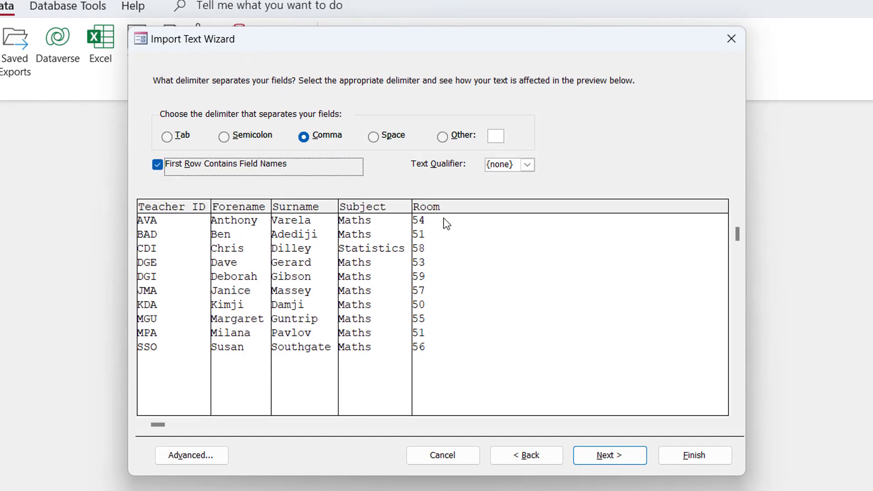
mouse_move(609, 455)
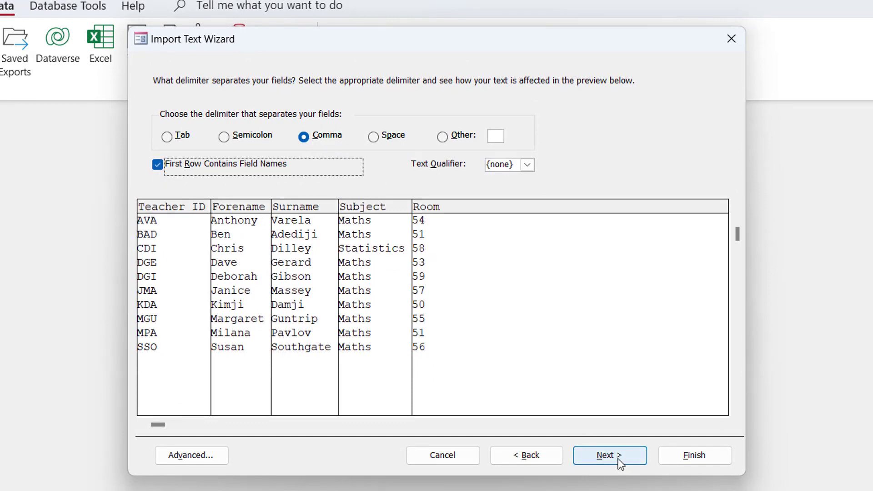
left_click(609, 455)
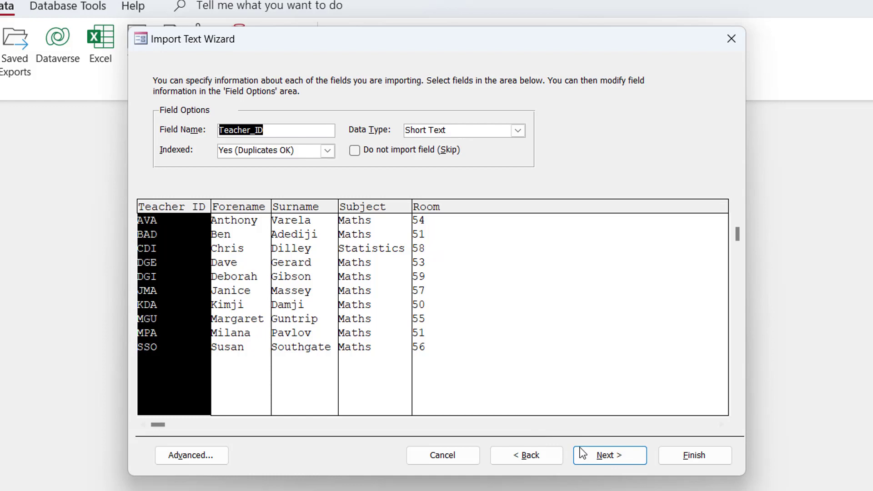
left_click(608, 455)
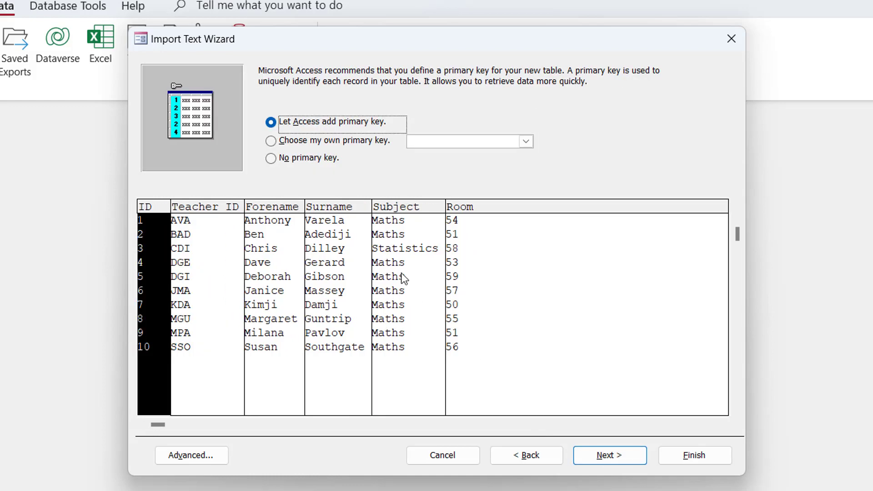
mouse_move(317, 159)
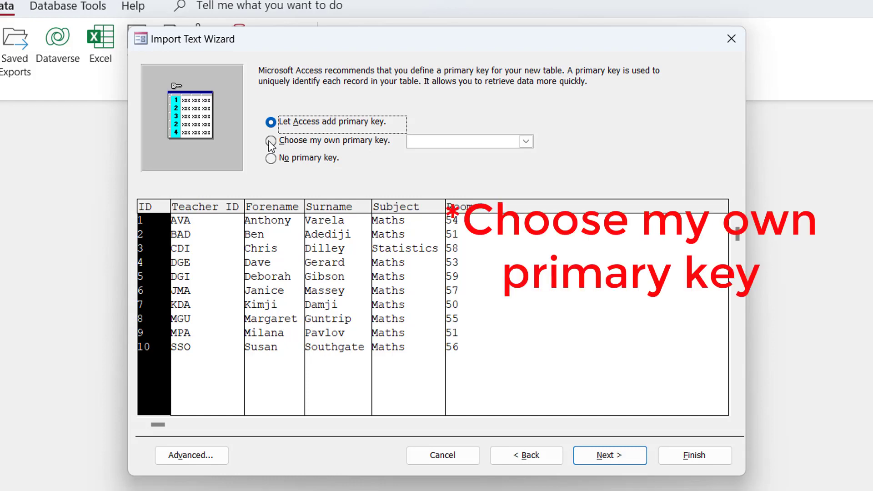
Choose Teacher_ID as the table's own primary key and open the Advanced import specification
left_click(270, 141)
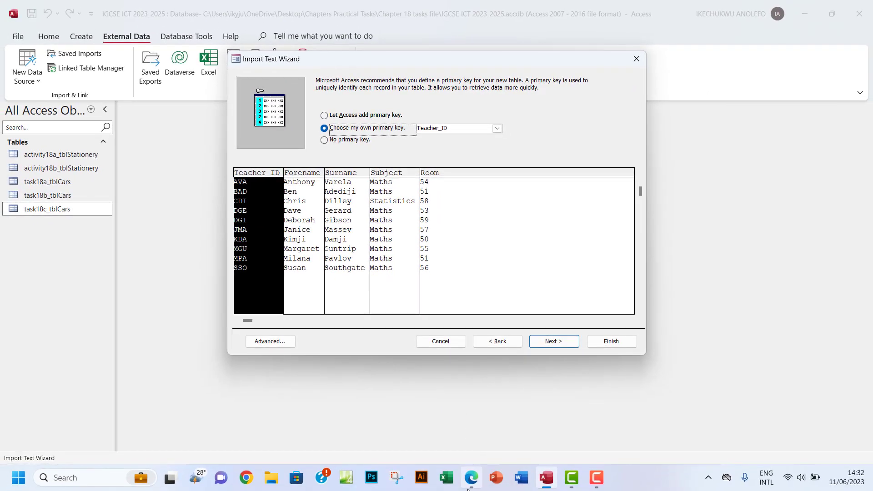
left_click(471, 477)
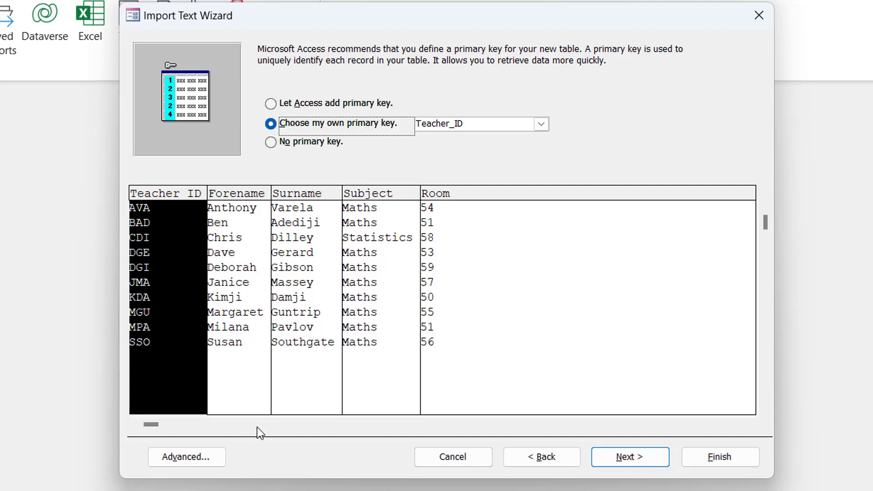
left_click(186, 456)
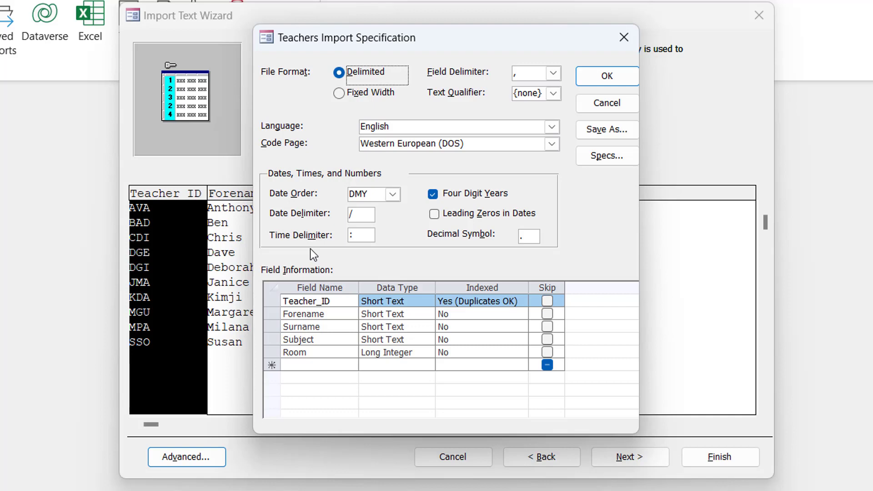
Change the Teacher_ID field name to SCode in the import specification and apply it
left_click(312, 301)
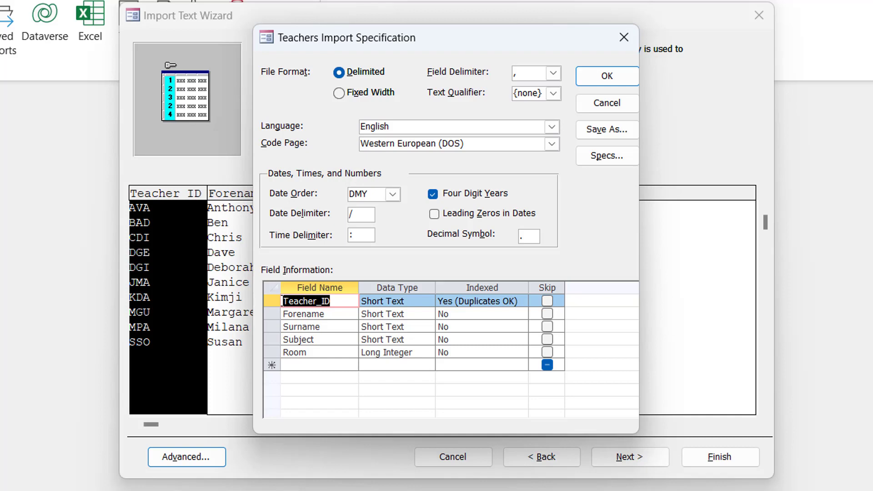
type("Sd")
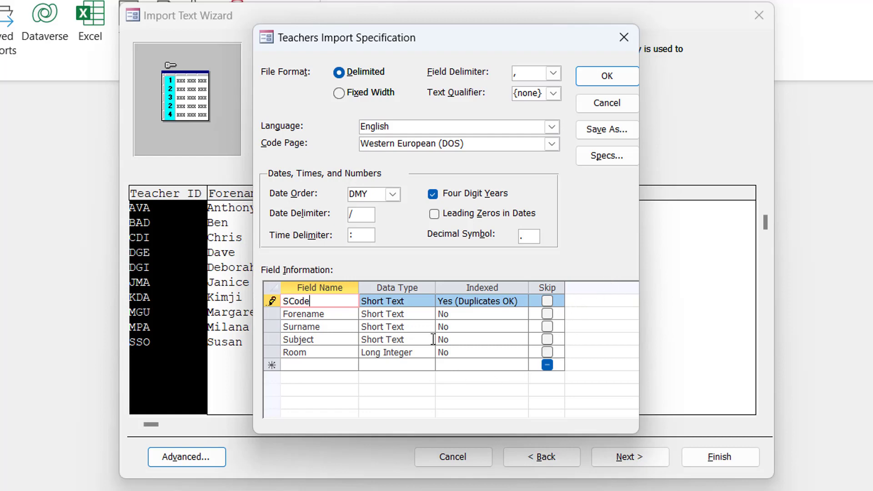
mouse_move(588, 104)
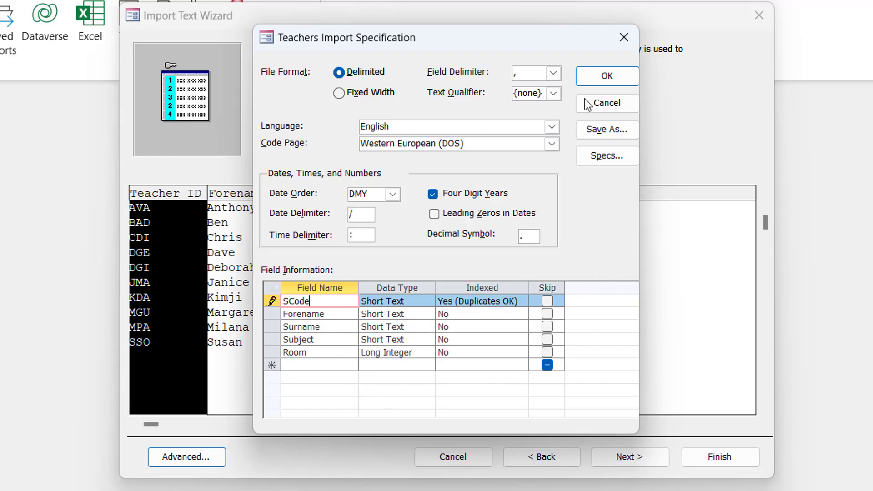
left_click(606, 76)
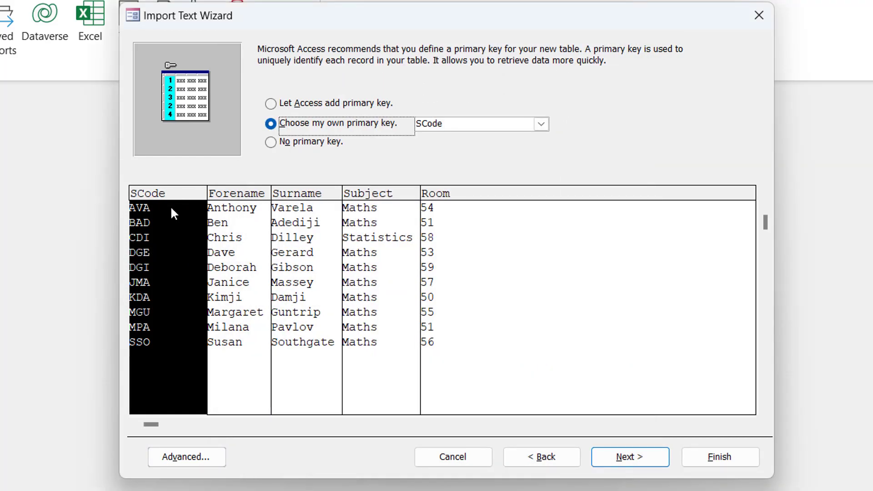
mouse_move(188, 263)
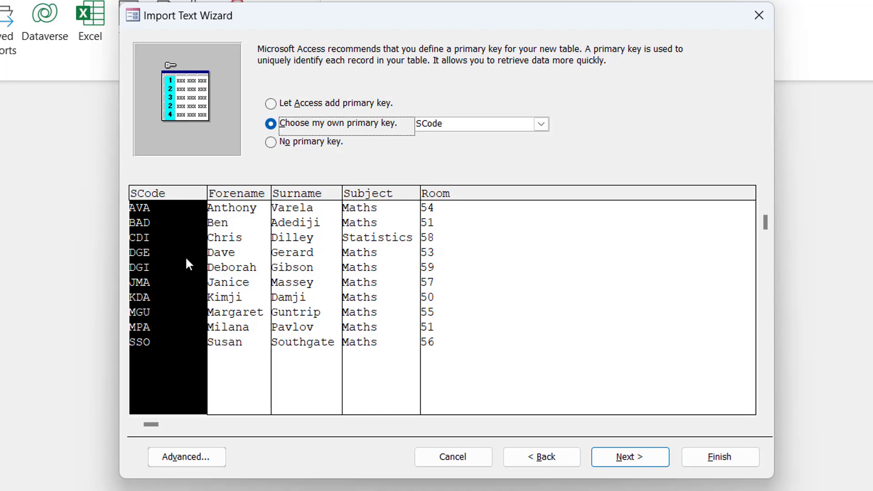
mouse_move(228, 201)
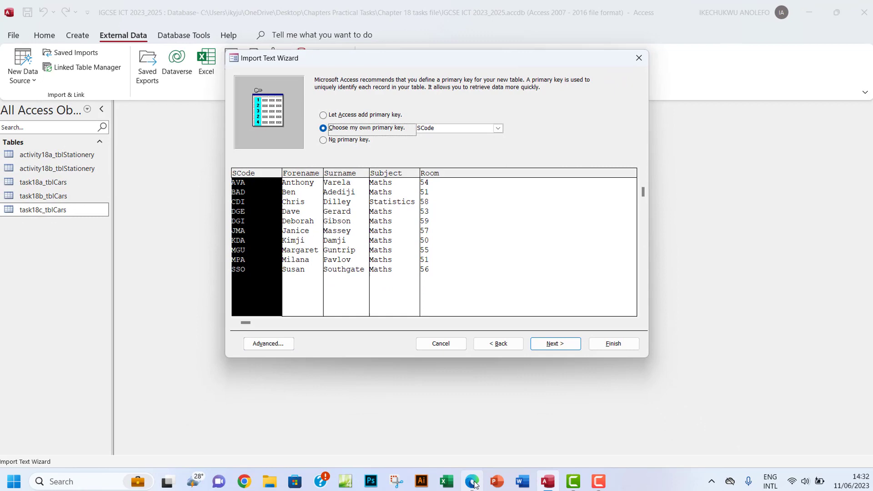
Recheck the task in Edge, then finish the Teachers import without saving import steps
left_click(471, 481)
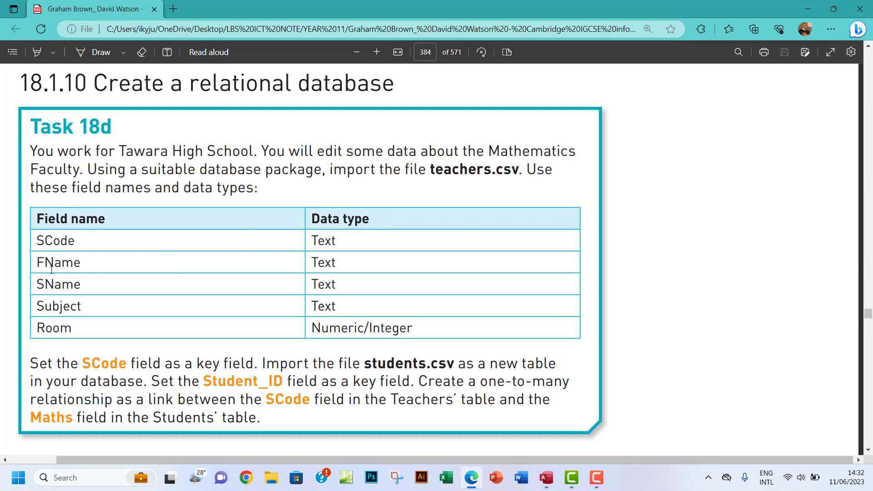
mouse_move(459, 285)
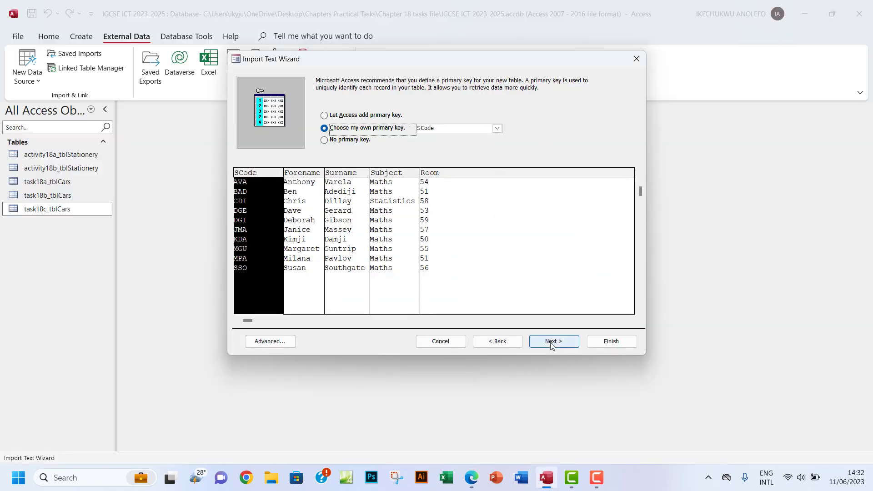
left_click(552, 341)
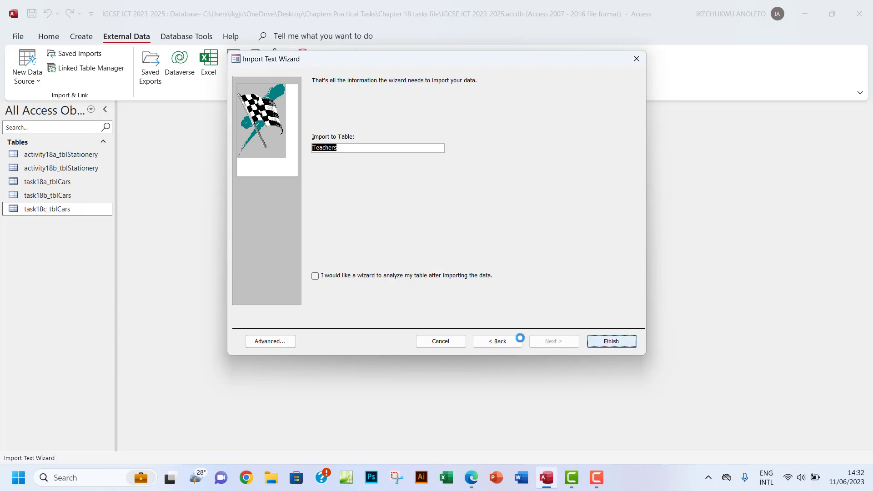
left_click(611, 341)
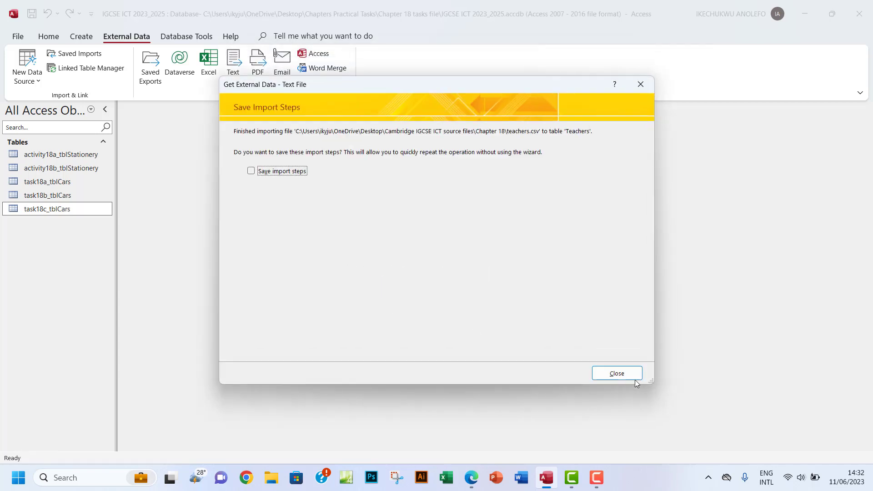
left_click(617, 373)
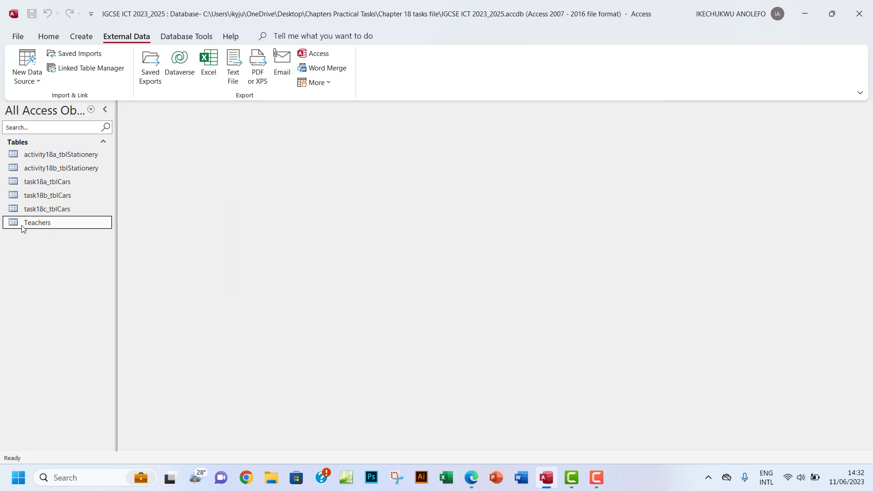
Rename the imported Teachers table in the navigation pane to task18d_tblTeachers
right_click(37, 222)
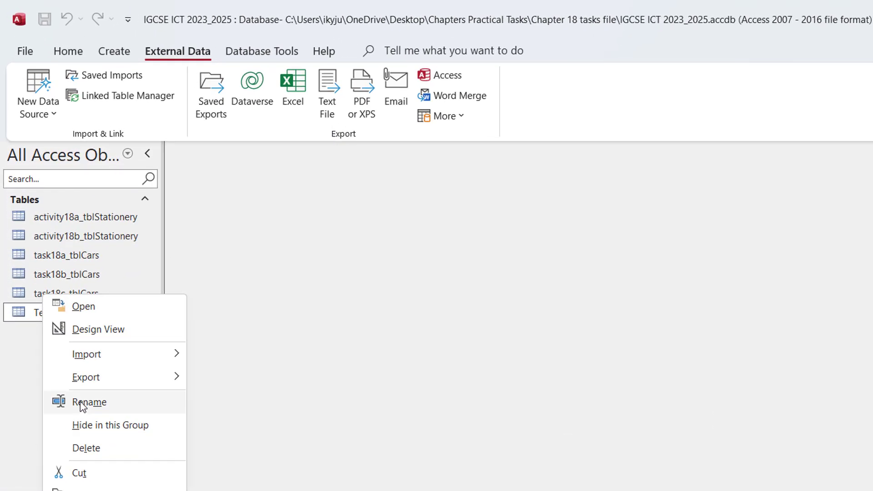
left_click(89, 402)
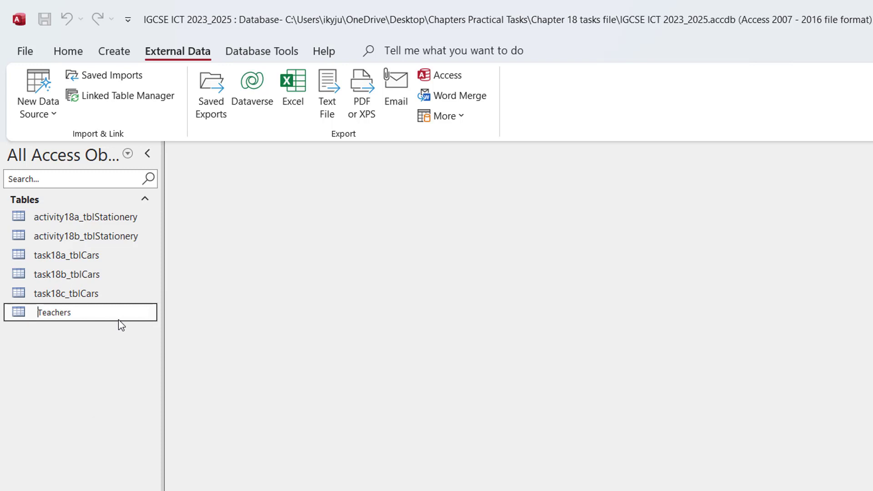
type("task18d_tbl")
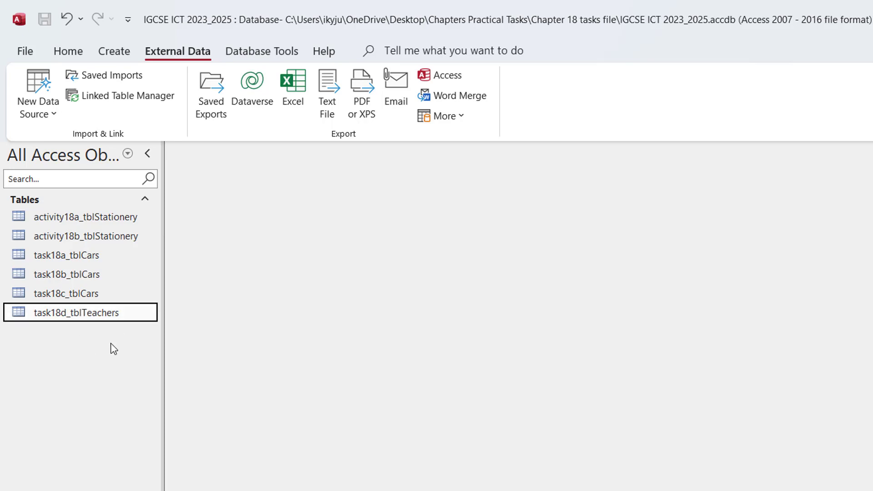
In Design View of task18d_tblTeachers, rename Forename to FName and Surname to SName
double_click(71, 313)
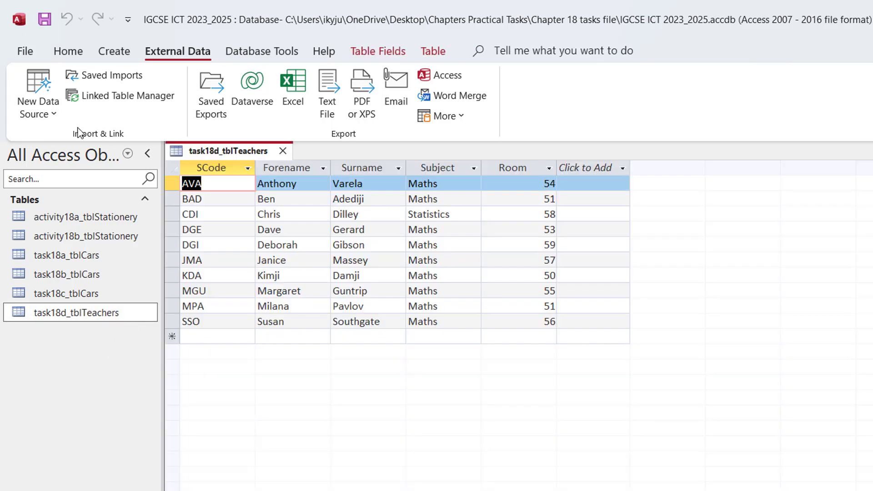
right_click(228, 151)
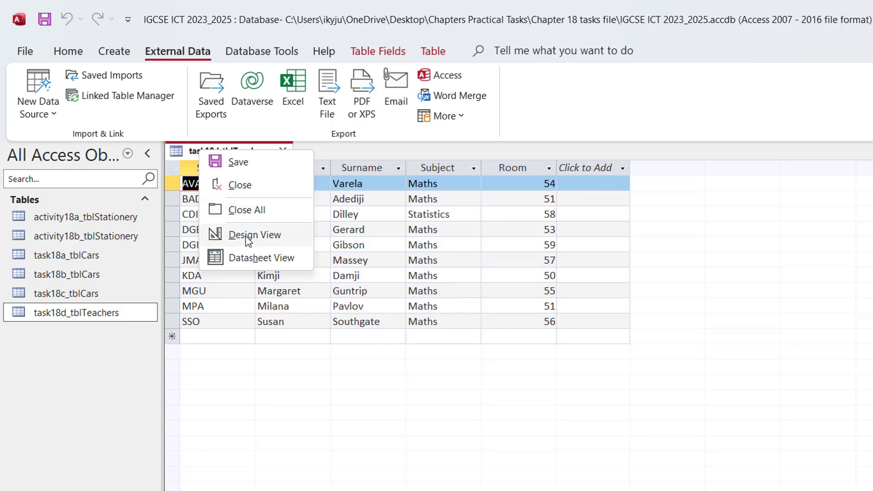
left_click(255, 235)
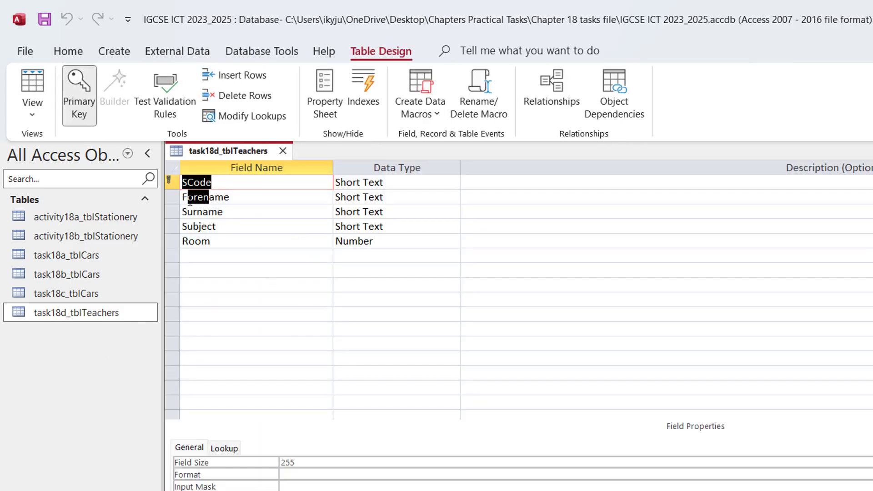
left_click(196, 196)
type("N")
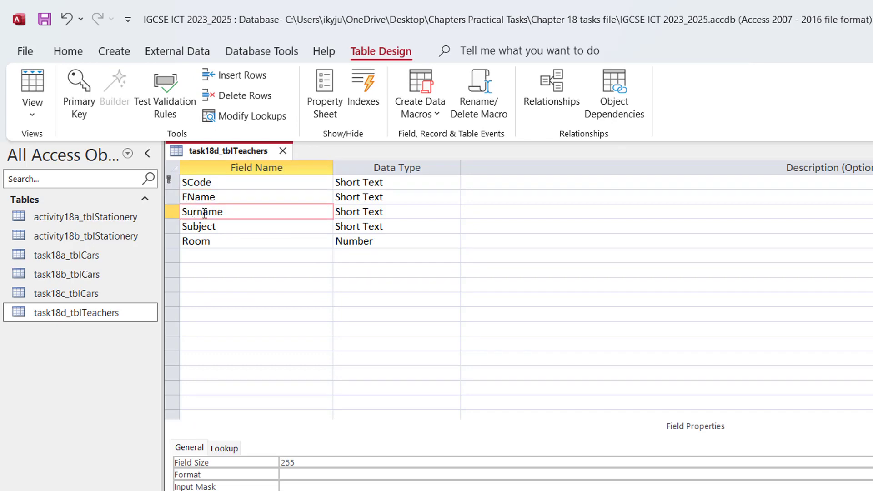
double_click(201, 212)
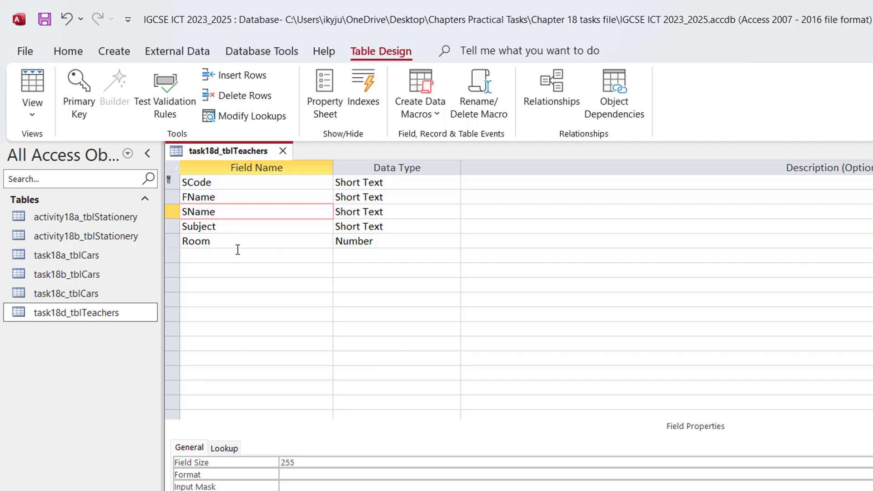
left_click(396, 240)
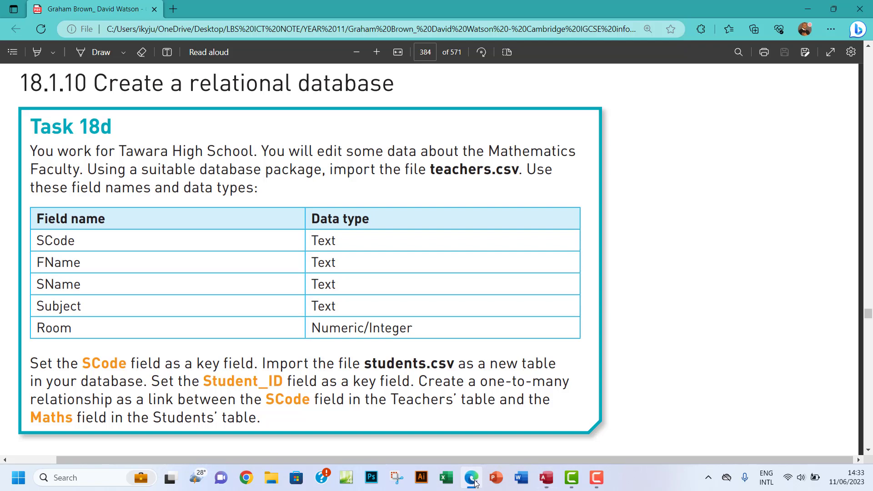
View the Task 18d instructions in the PDF textbook in Edge
left_click_drag(30, 363, 252, 363)
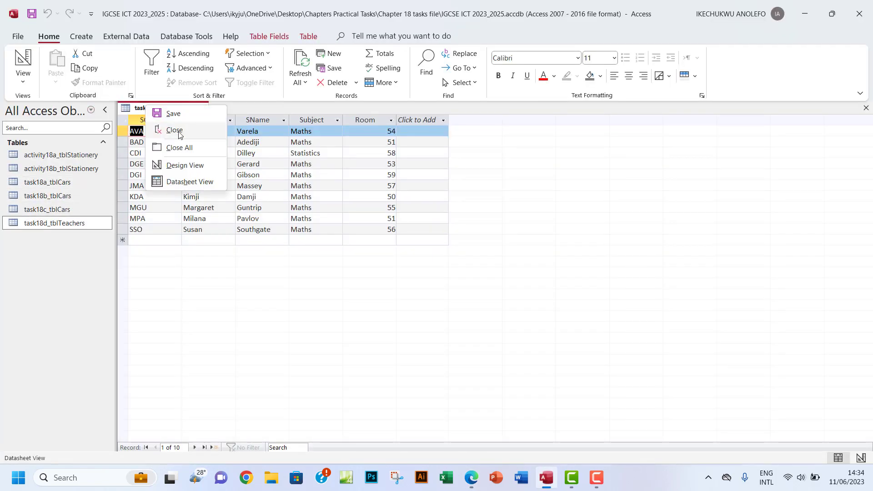
Close the task18d_tblTeachers table
left_click(185, 165)
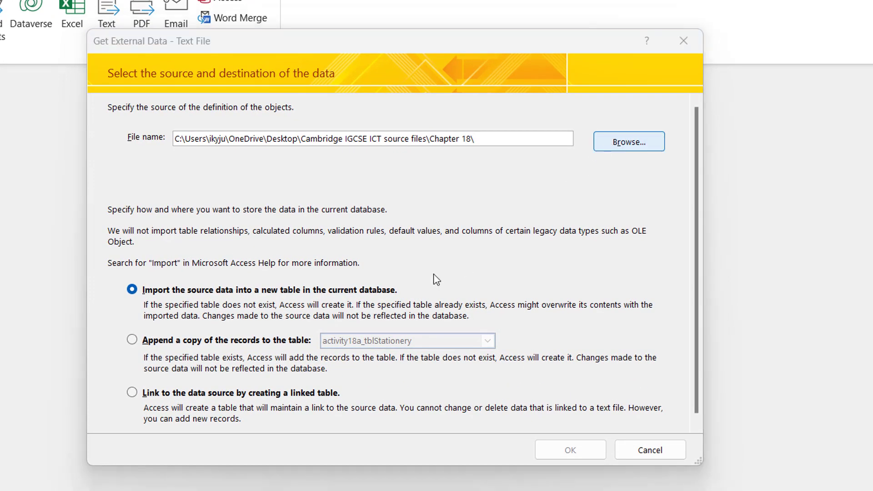
Select students.csv as the source file for the new text import
left_click(628, 141)
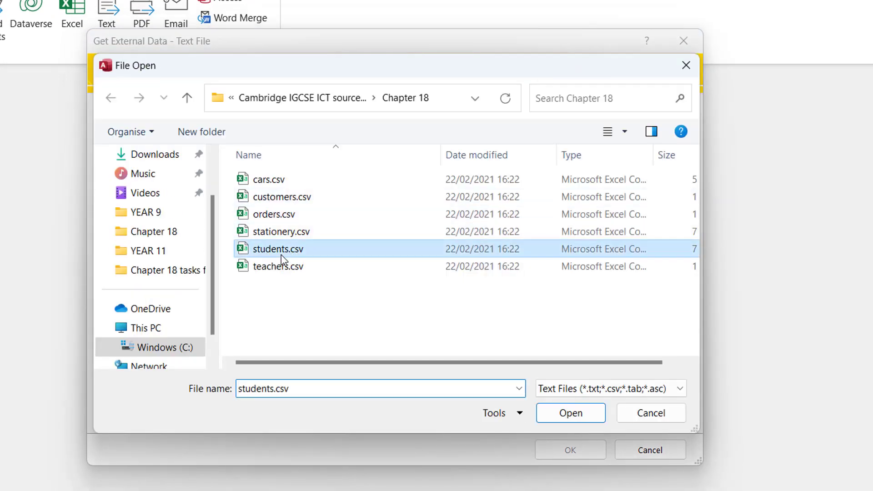
left_click(570, 412)
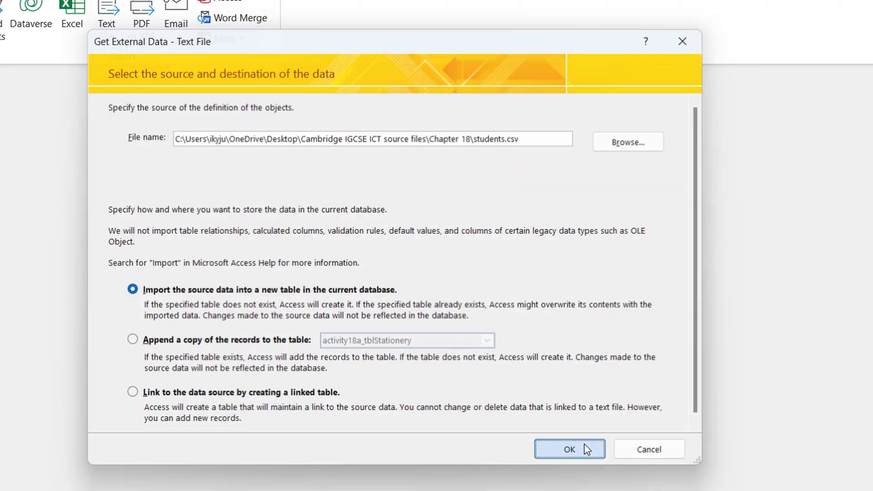
left_click(568, 449)
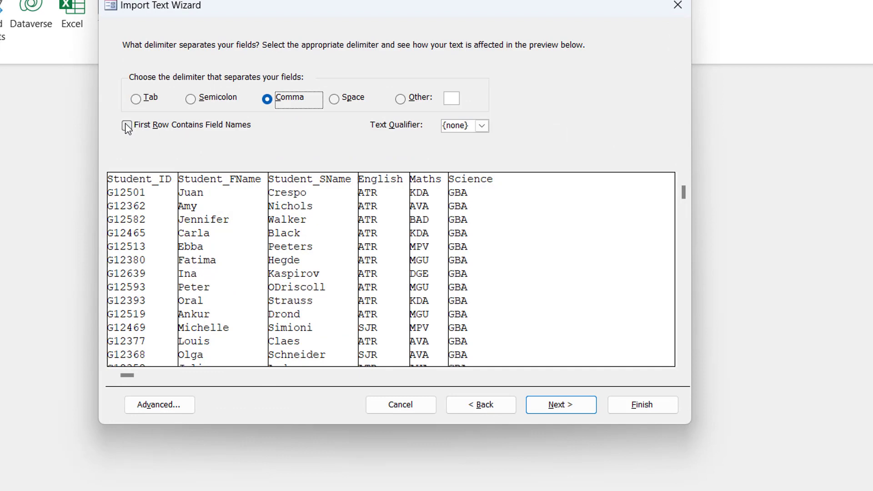
Use first-row field names, key on Student_ID, and finish importing the Students table
left_click(127, 125)
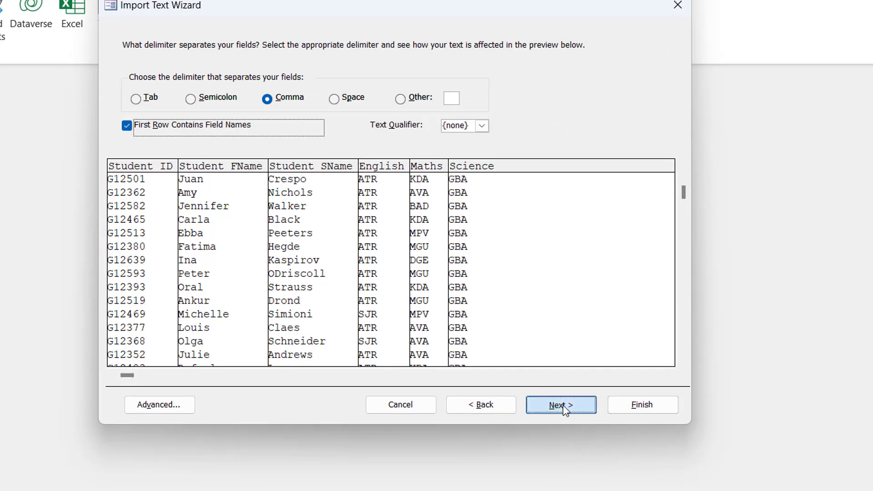
left_click(560, 405)
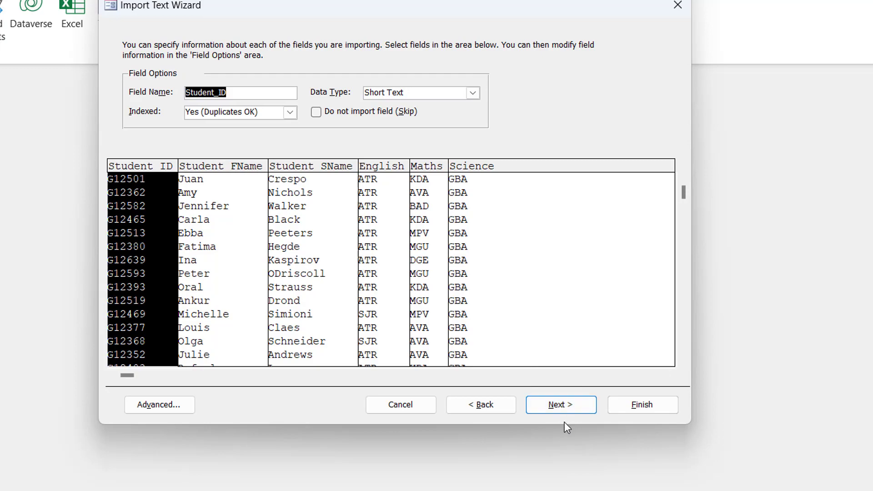
left_click(561, 404)
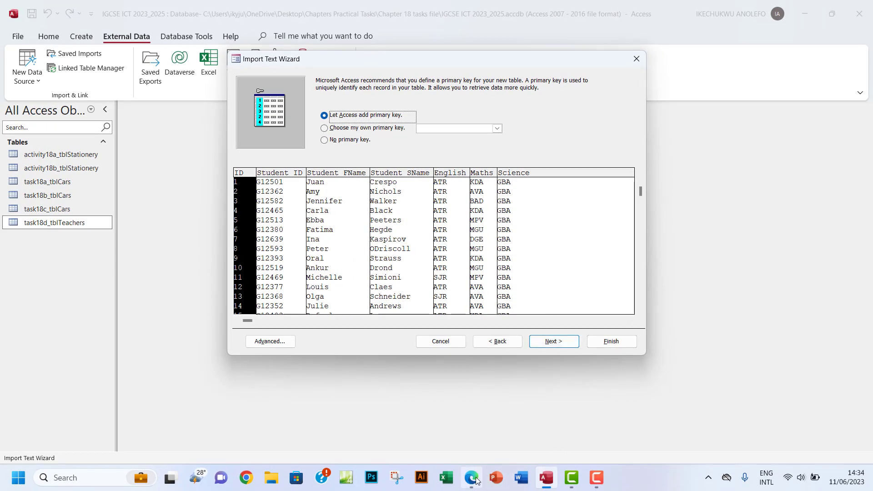
left_click(471, 477)
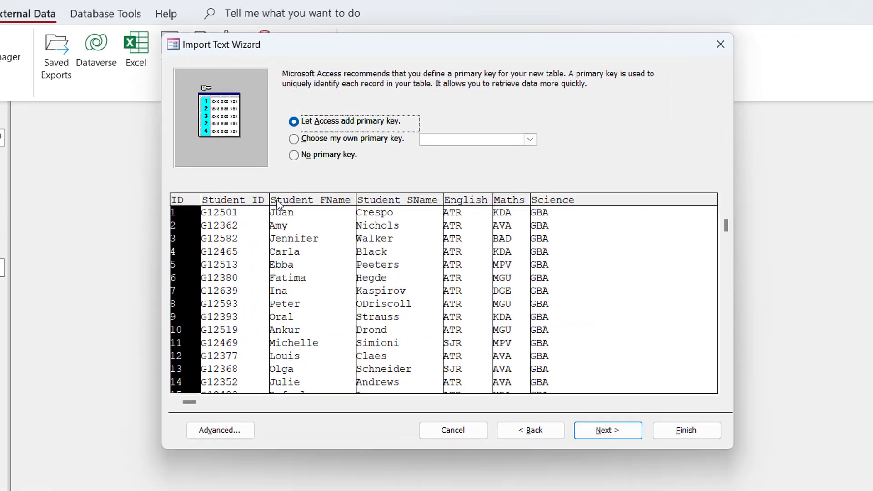
left_click(294, 139)
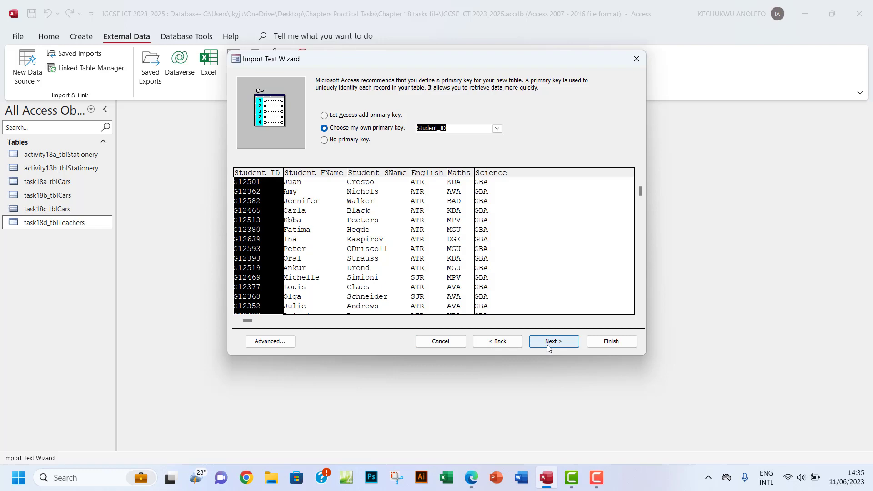
left_click(553, 341)
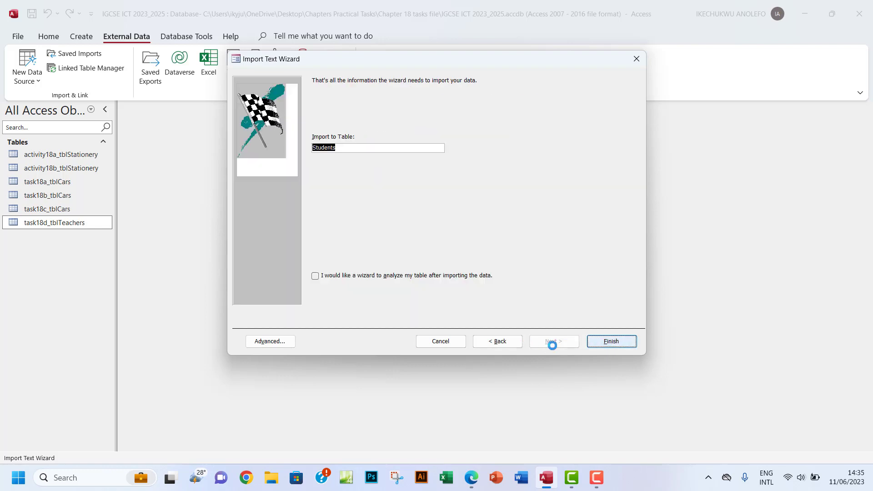
left_click(611, 341)
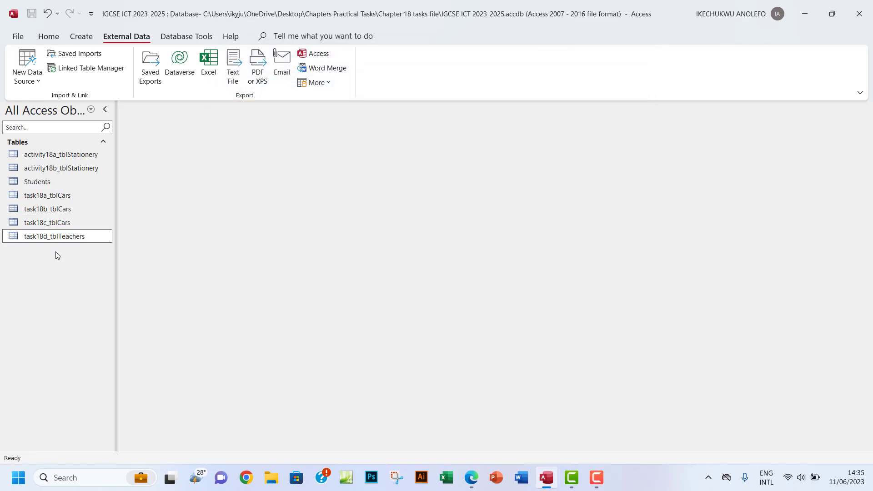
Rename the imported Students table to task18d_tblStudents
left_click(37, 181)
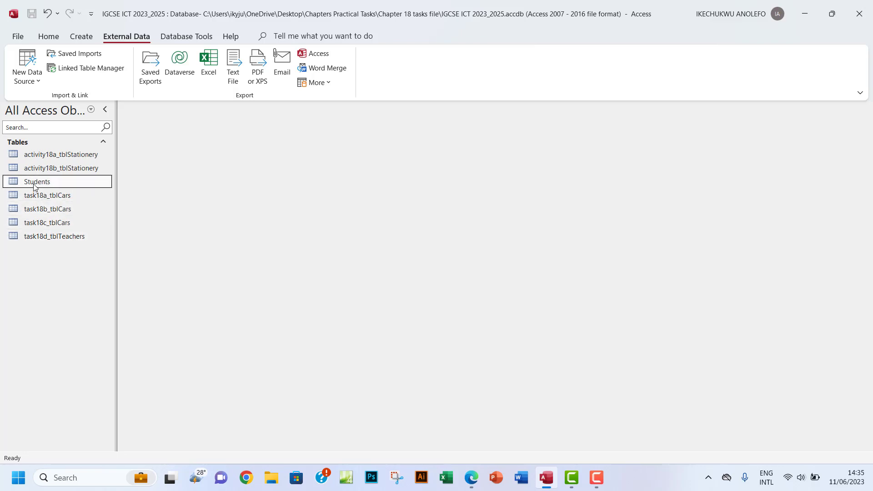
mouse_move(40, 186)
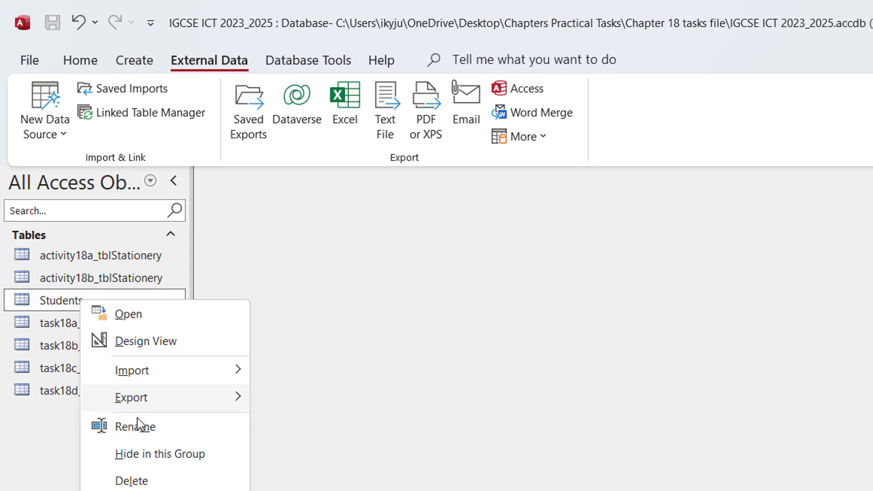
left_click(134, 426)
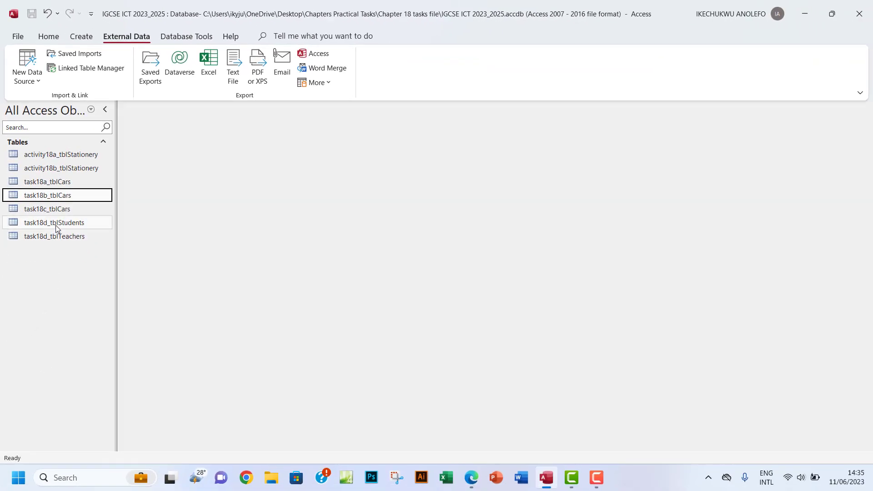
Open task18d_tblStudents in Design View and make Student_ID the primary key
double_click(54, 222)
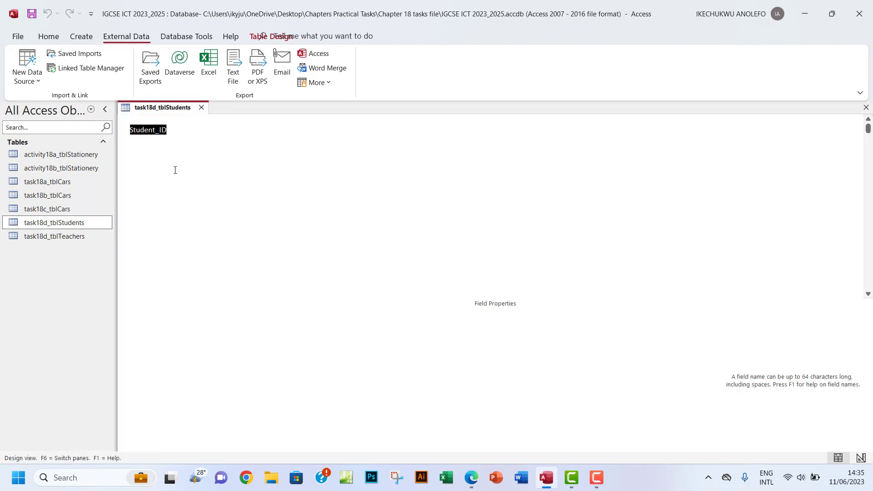
left_click(271, 37)
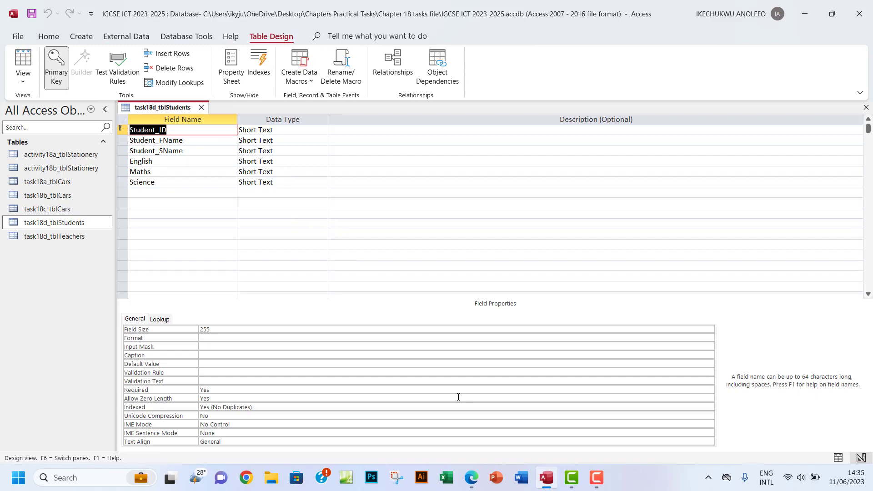
left_click(471, 477)
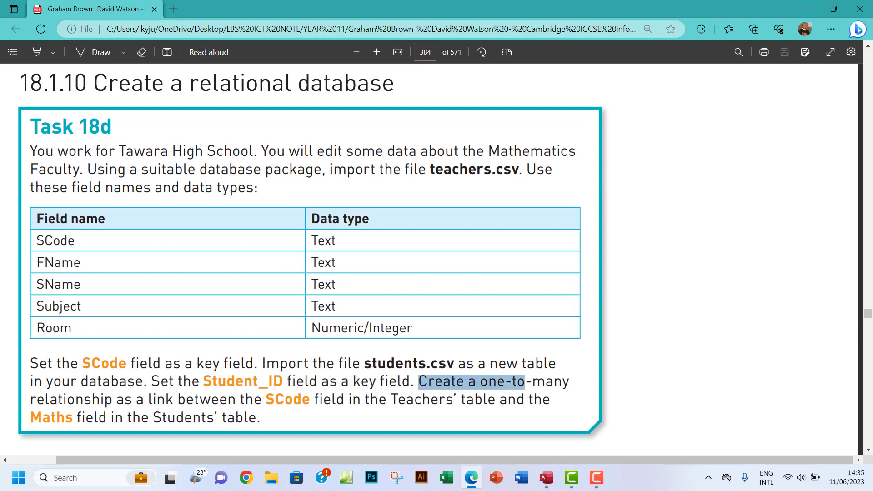
Highlight Task 18d's sentence about the one-to-many SCode-to-Maths relationship in Edge
left_click_drag(526, 381, 568, 381)
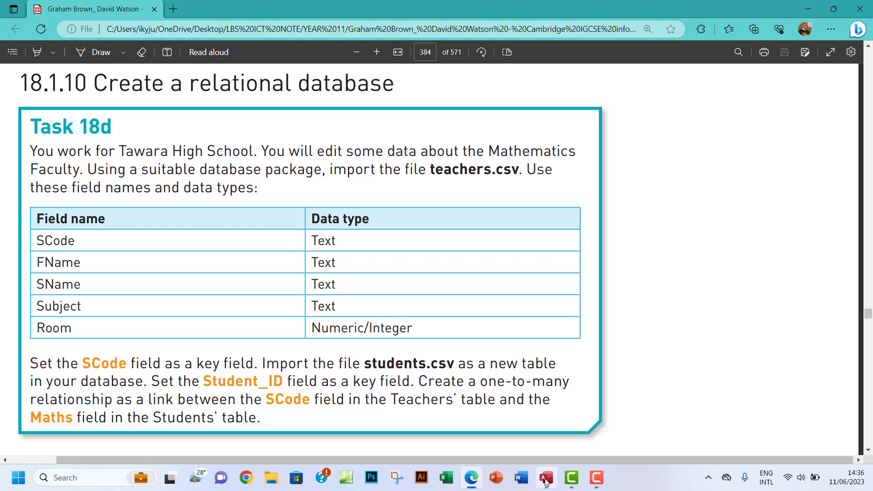
Back in Access, open the Relationships window from Database Tools
left_click(545, 477)
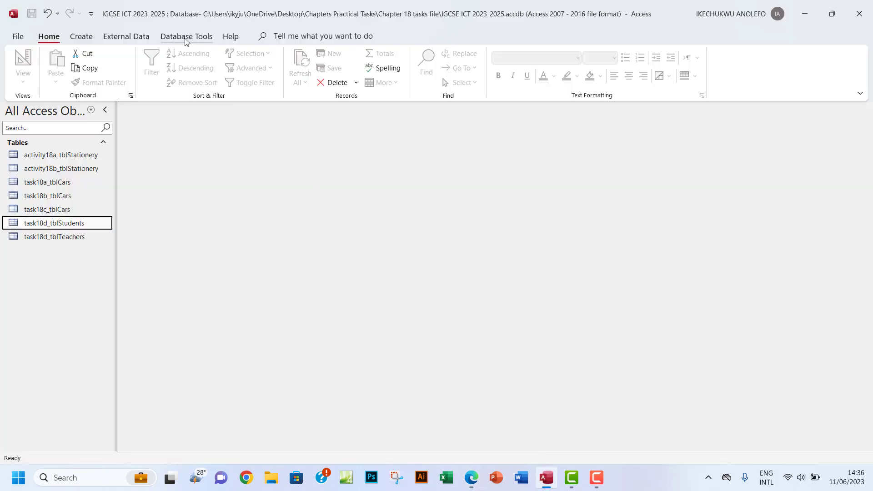
left_click(186, 36)
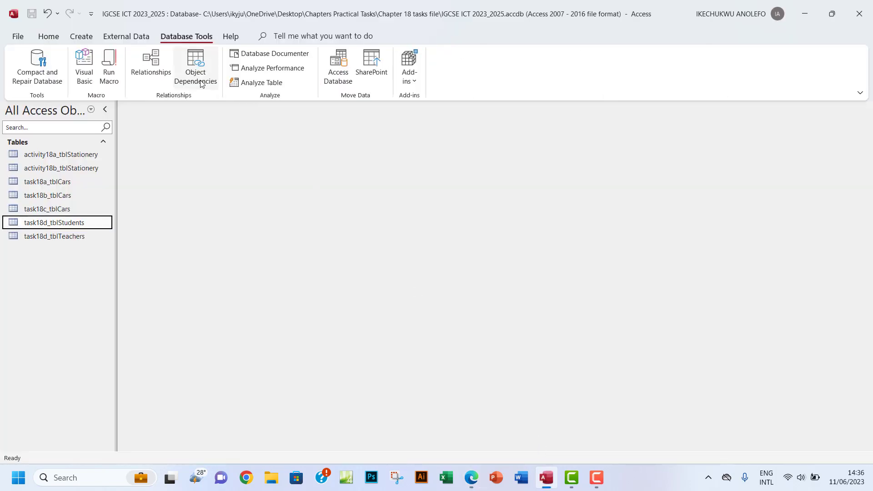
left_click(150, 62)
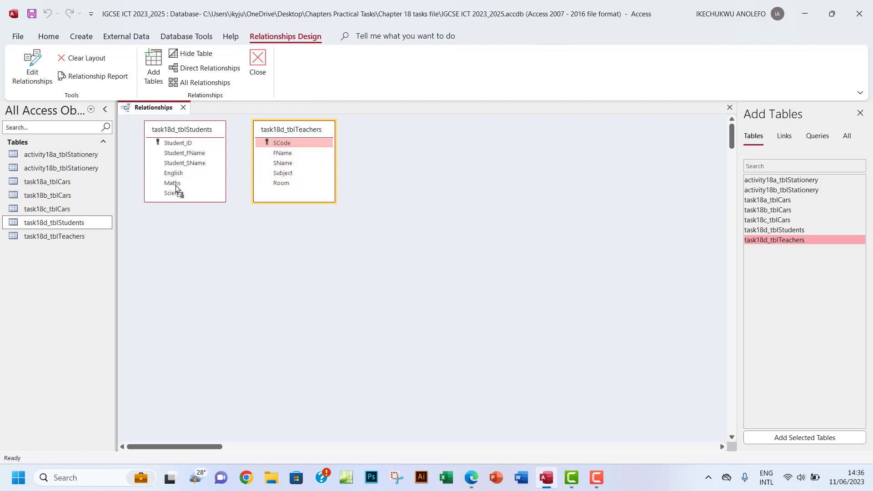
mouse_move(174, 189)
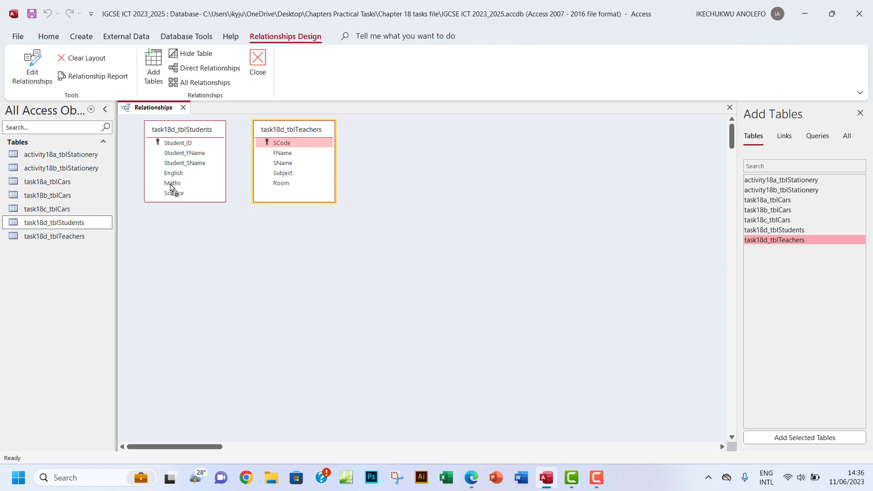
Link task18d_tblTeachers' SCode to task18d_tblStudents' Maths as one-to-many
left_click(173, 183)
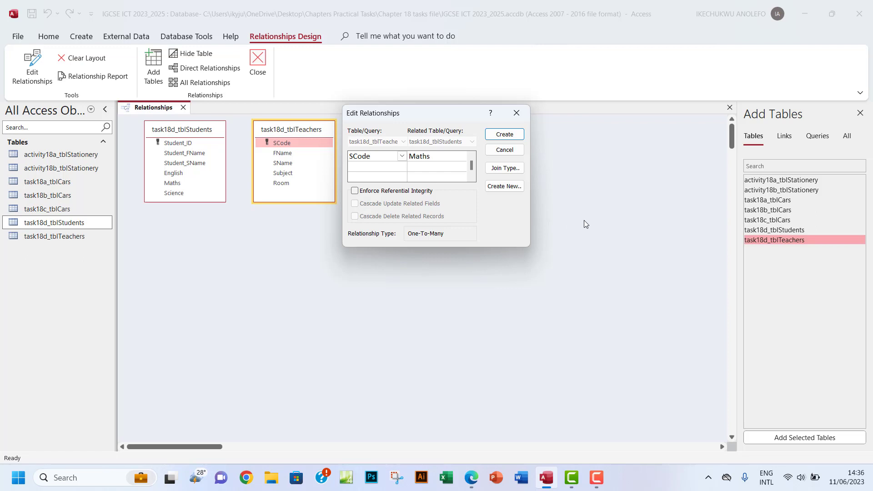
mouse_move(567, 131)
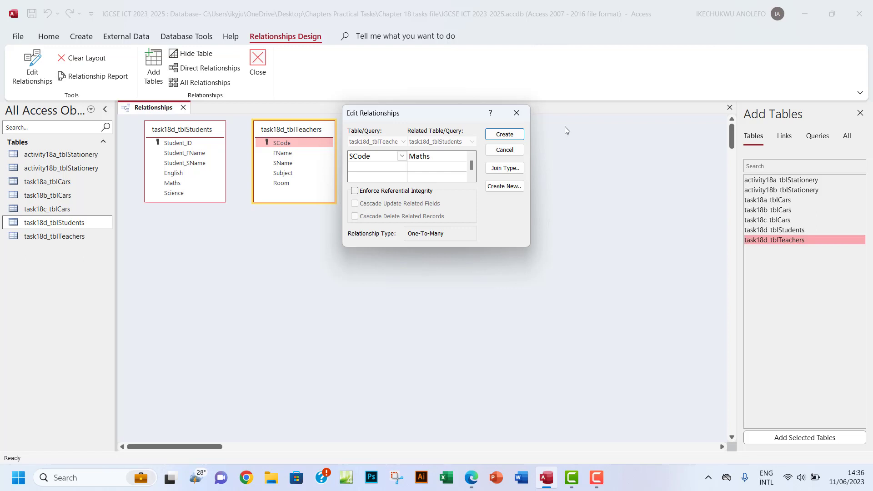
mouse_move(515, 147)
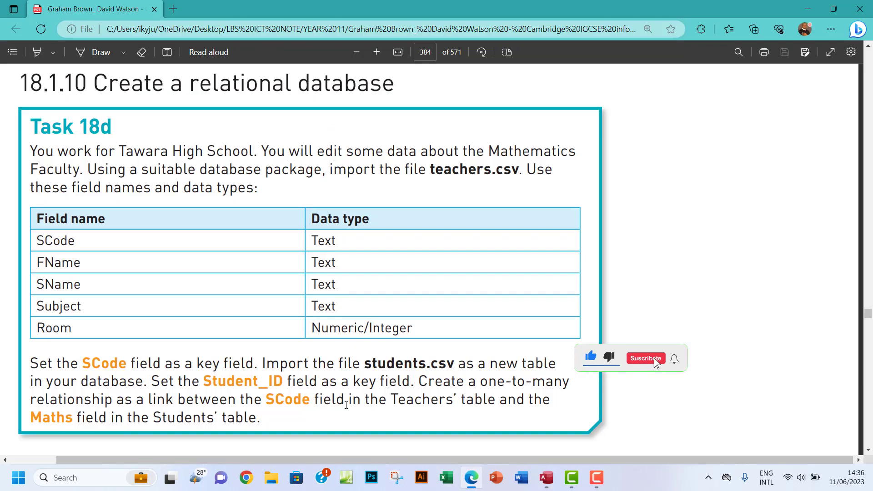
Return to the Relationships window and close the Add Tables pane
left_click(645, 357)
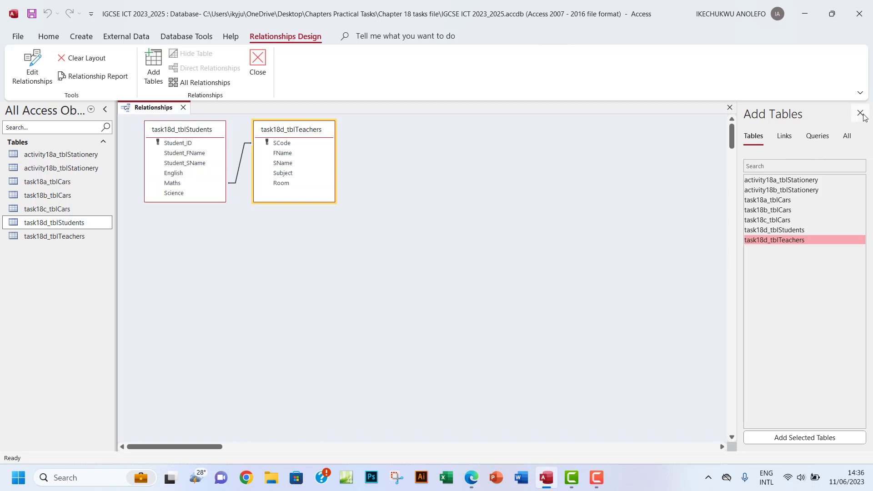
left_click(865, 110)
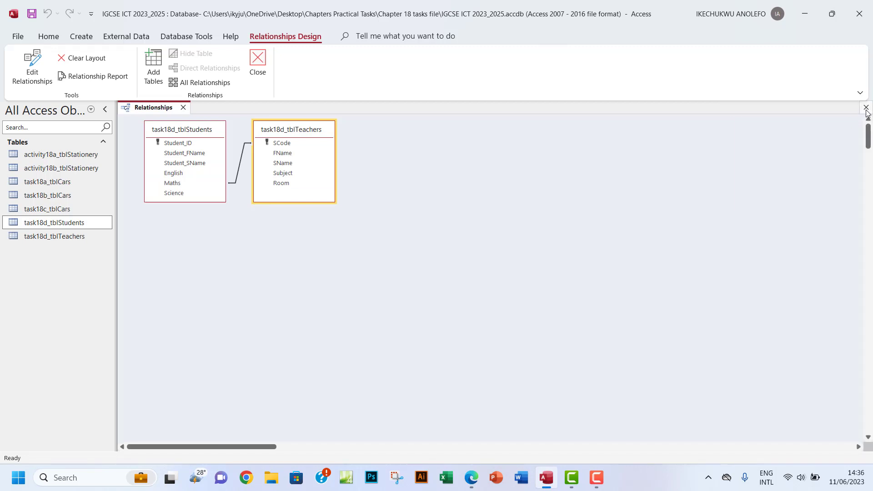